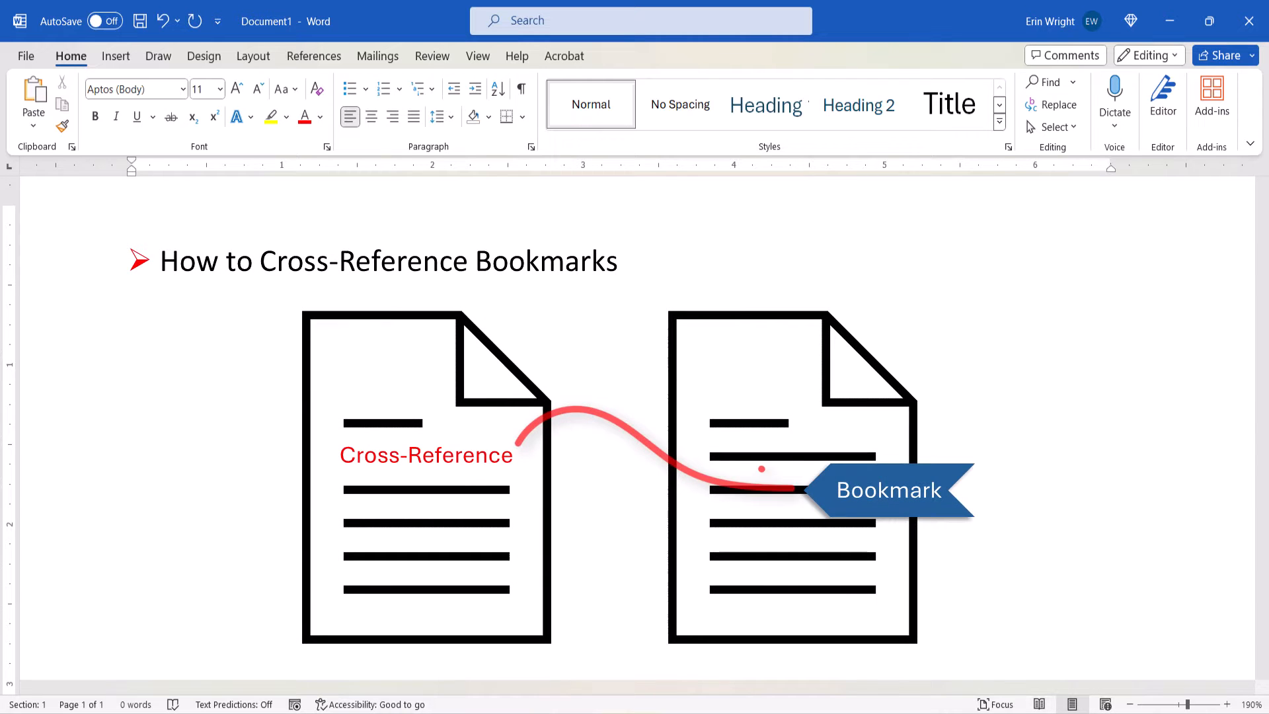
Type '(PC & Mac)', 'Word 2021' and 'X Word for the web' into the document.
{"action": "type", "text": "(PC & Mac)"}
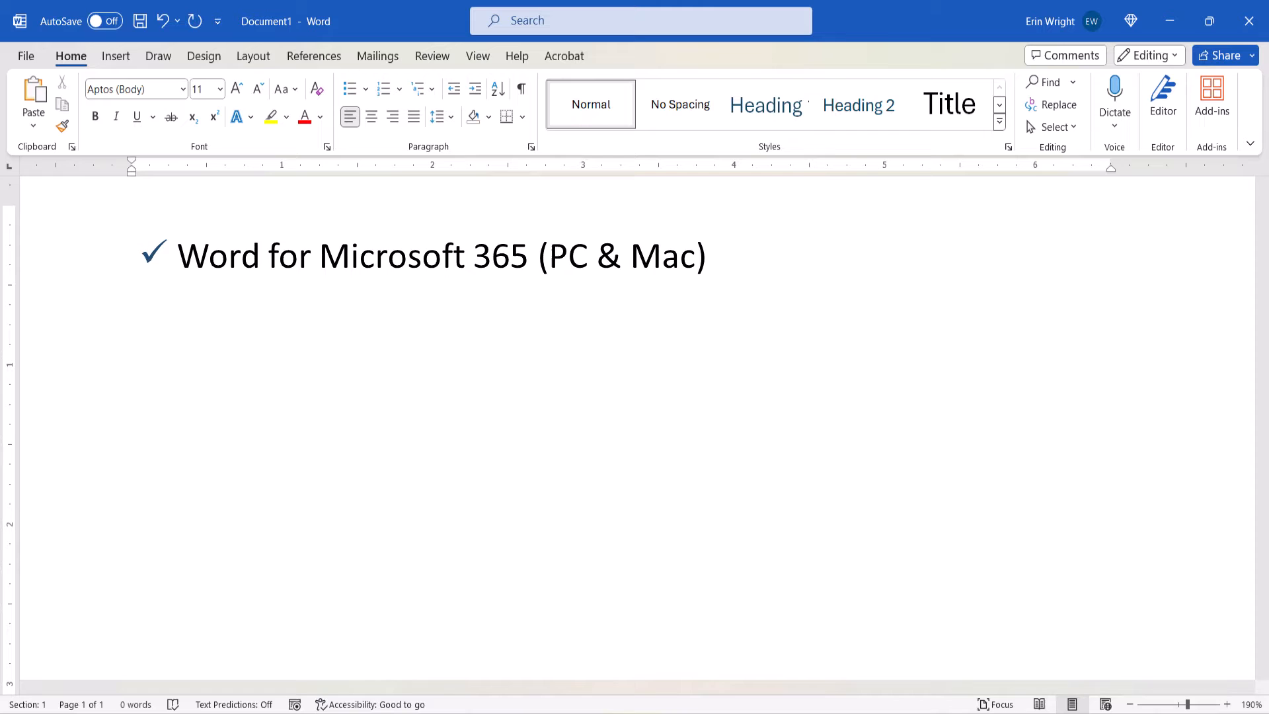
{"action": "type", "text": "Word 2021"}
{"action": "type", "text": "Word 2016"}
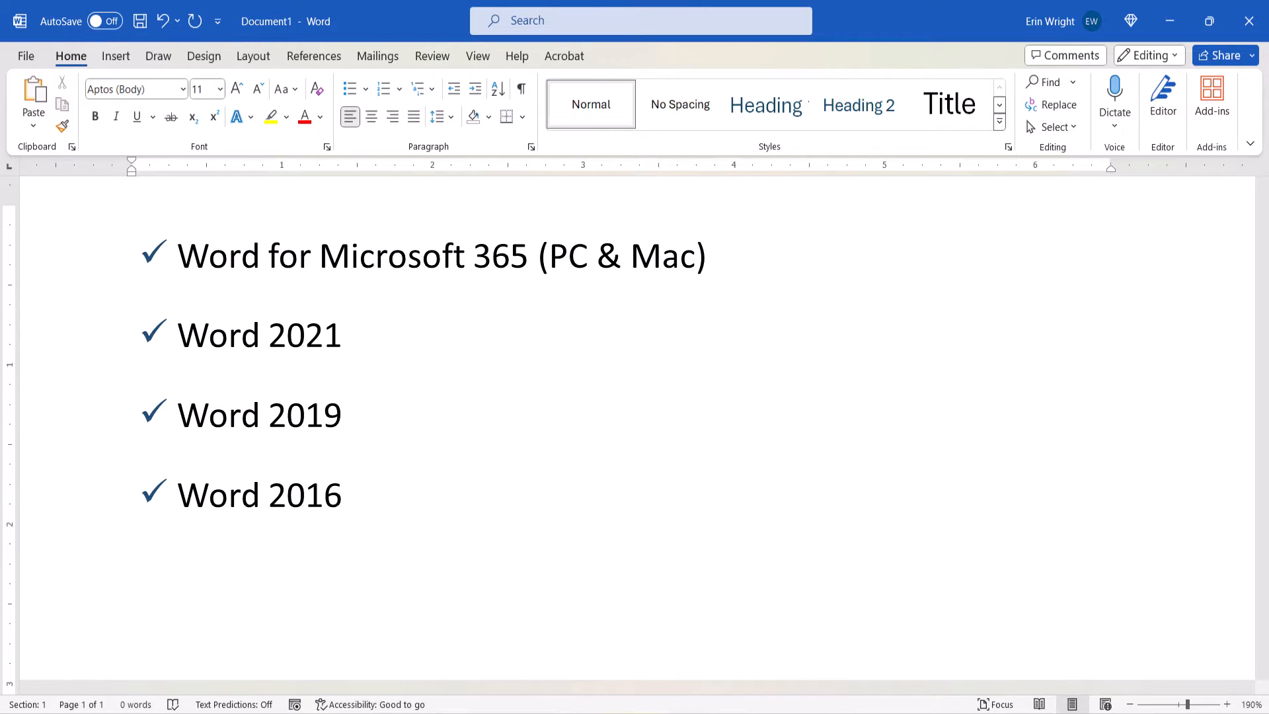
{"action": "type", "text": "X Word for the web"}
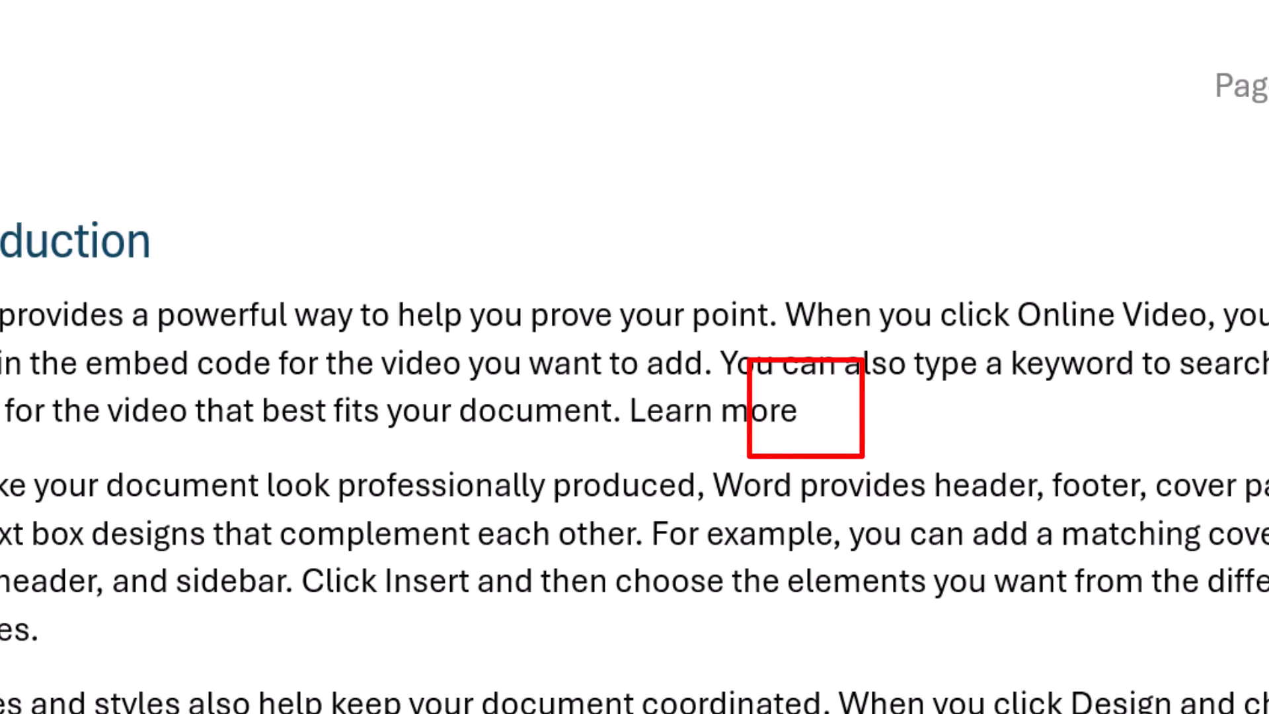
Place the cursor after 'Learn more' in the Introduction and open the Cross-reference dialog.
{"action": "left_click", "coordinate": [805, 409]}
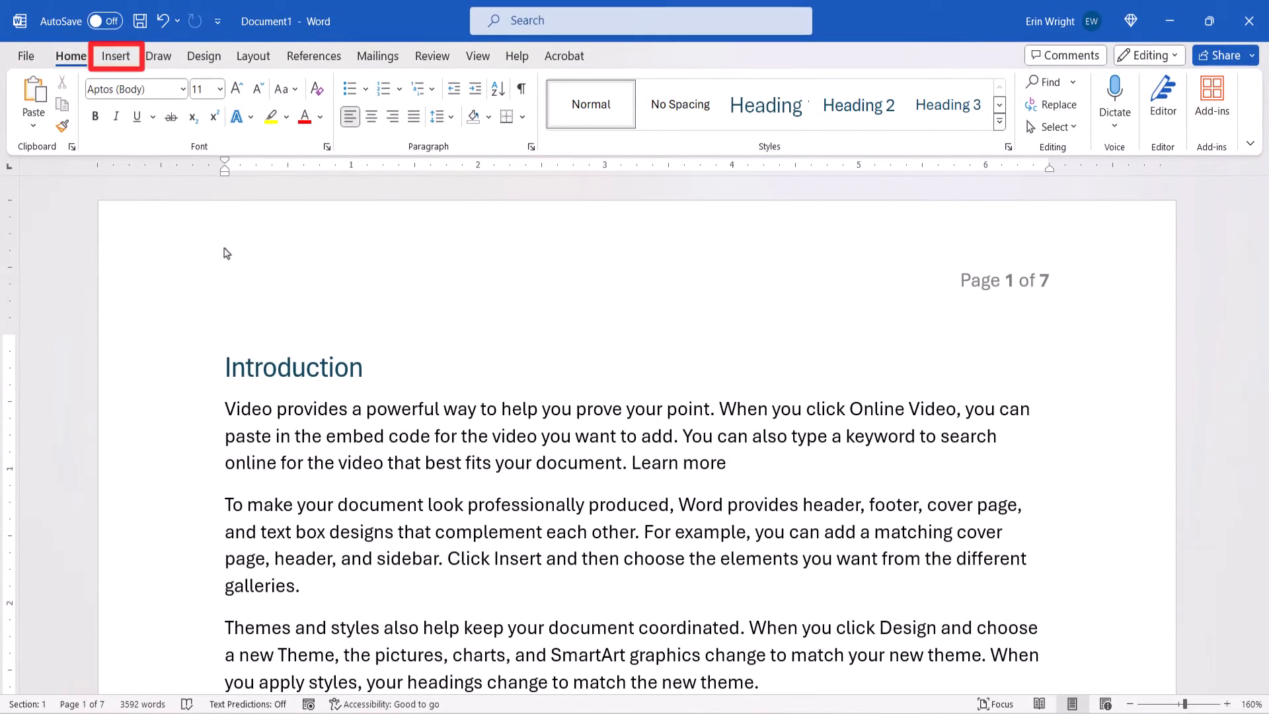
{"action": "left_click", "coordinate": [115, 56]}
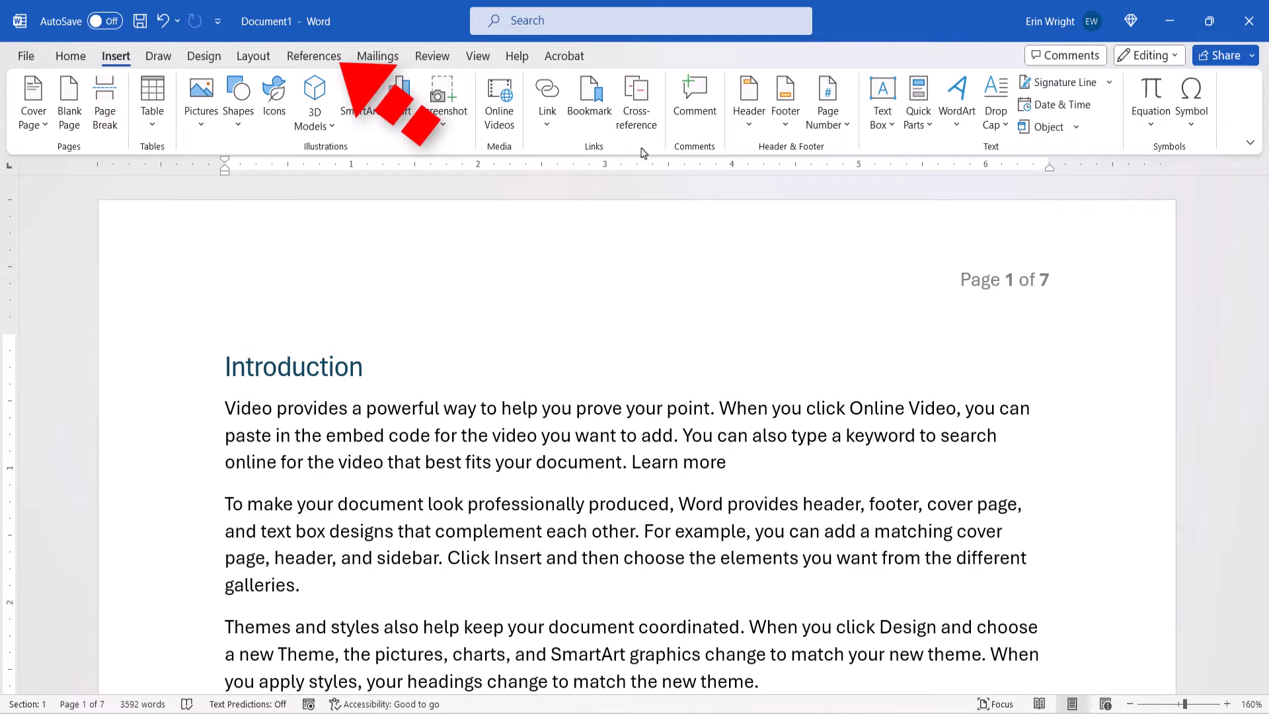
{"action": "left_click", "coordinate": [636, 100]}
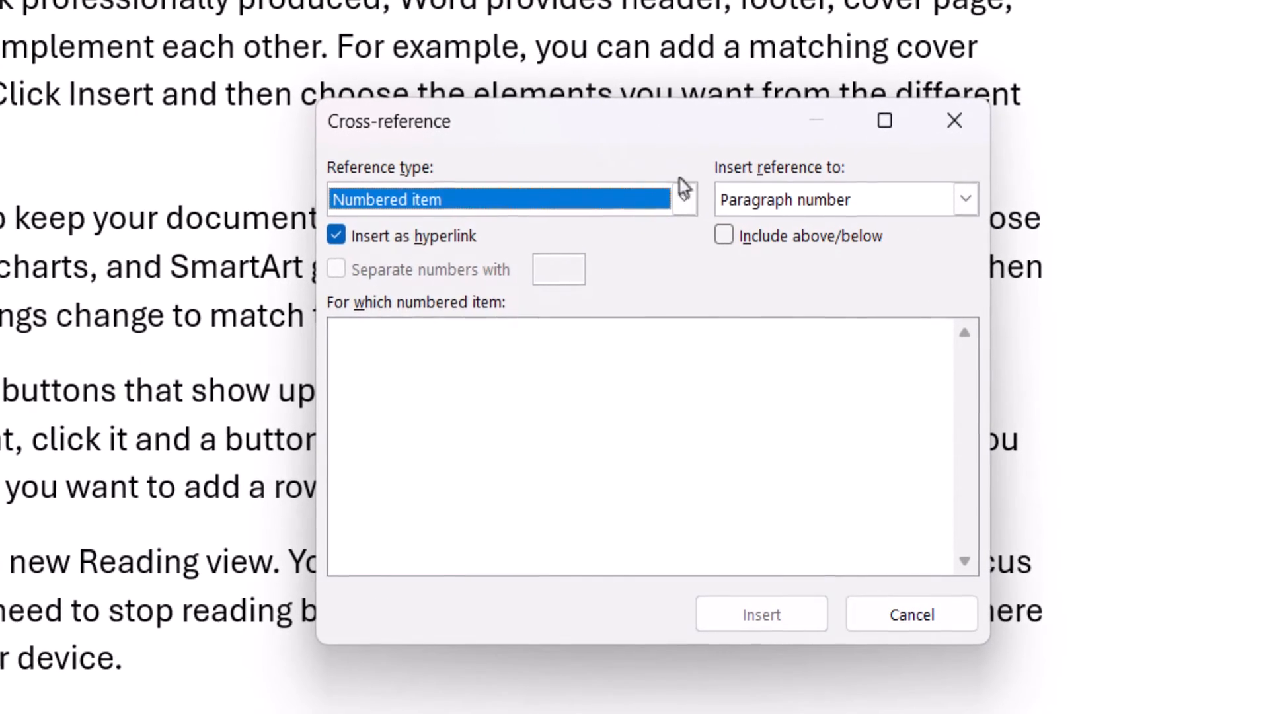
Set Reference type to Bookmark with Product_Description chosen, and expand the Insert reference to list.
{"action": "left_click", "coordinate": [680, 199]}
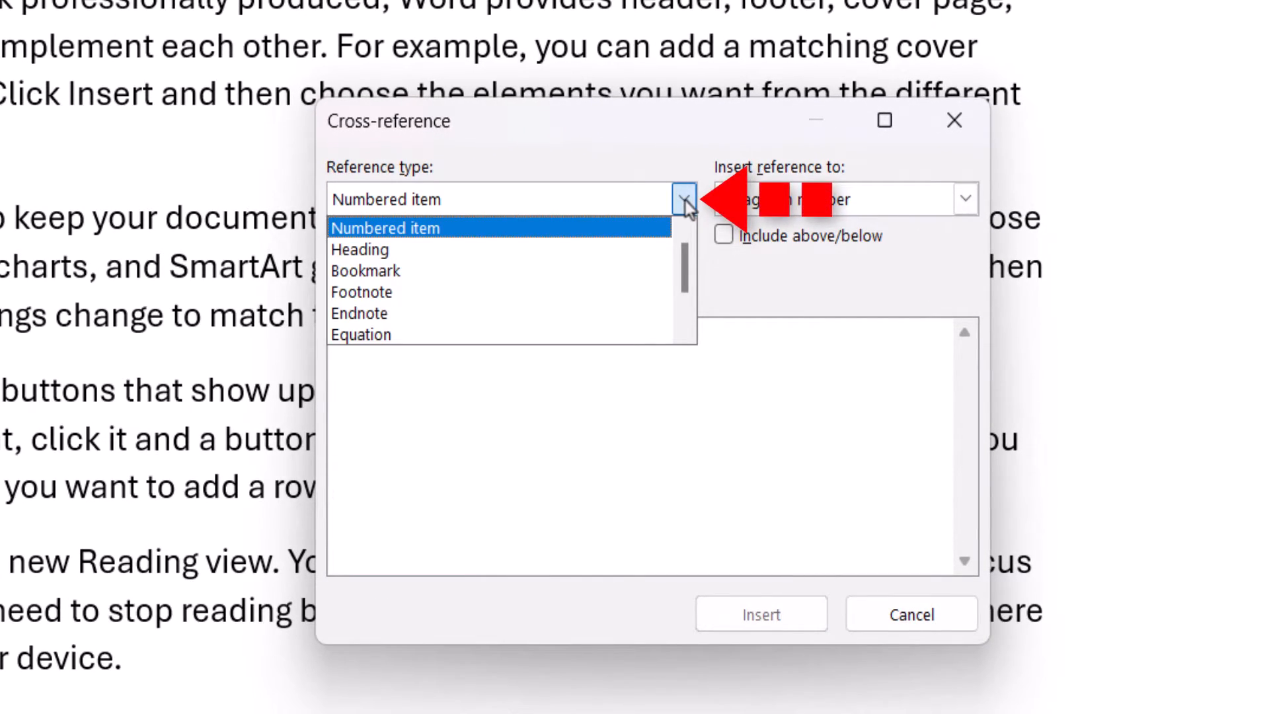
{"action": "left_click", "coordinate": [364, 270]}
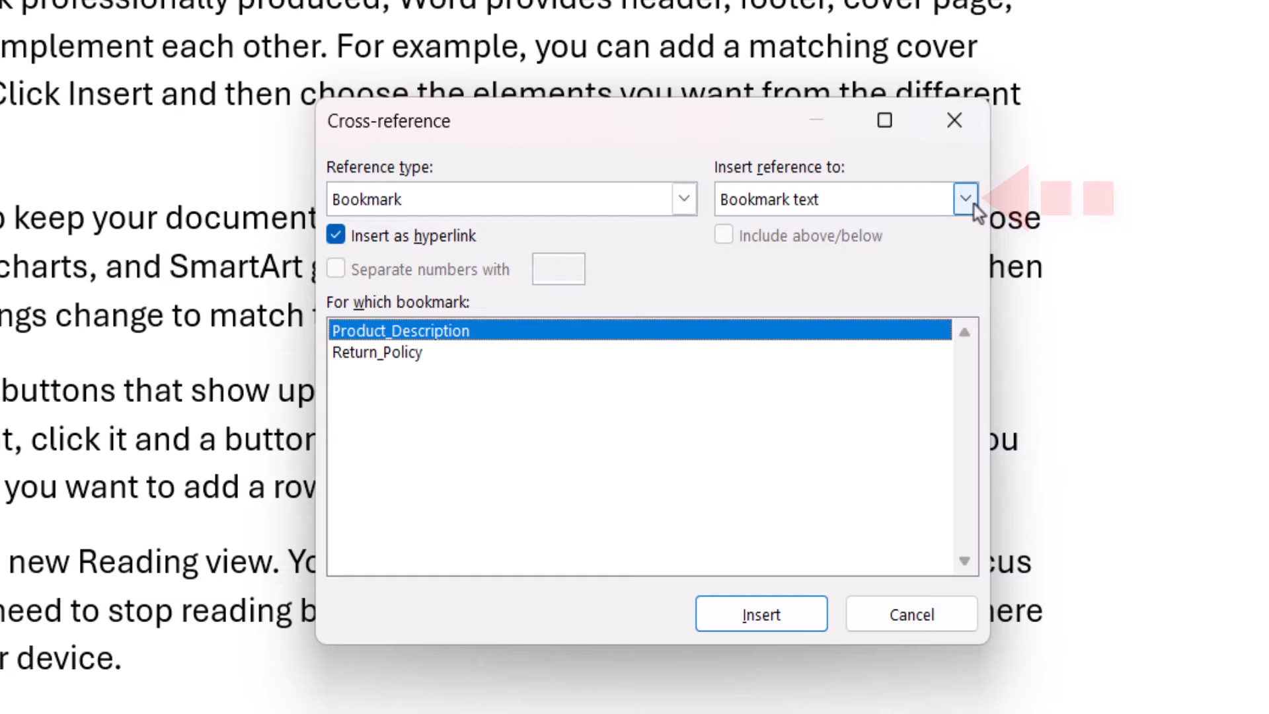
{"action": "left_click", "coordinate": [963, 198]}
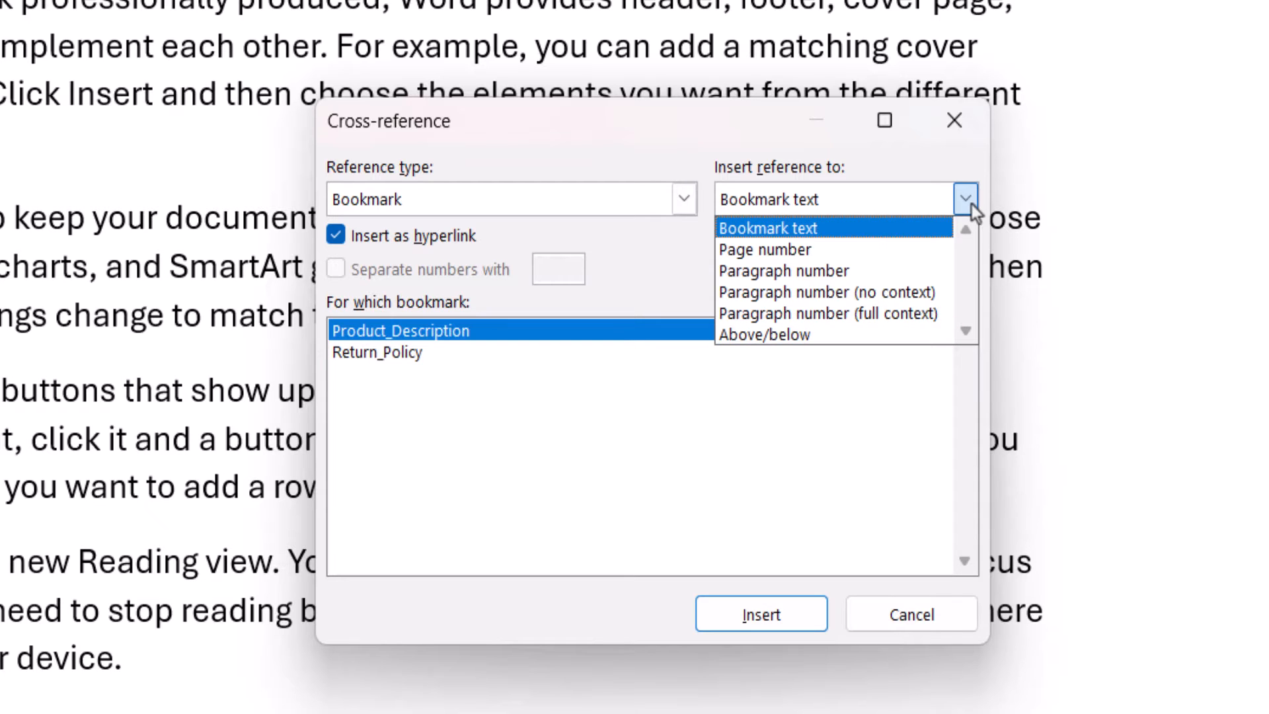
Insert a Page number cross-reference to Product_Description with 'on page' wording included.
{"action": "left_click", "coordinate": [763, 249]}
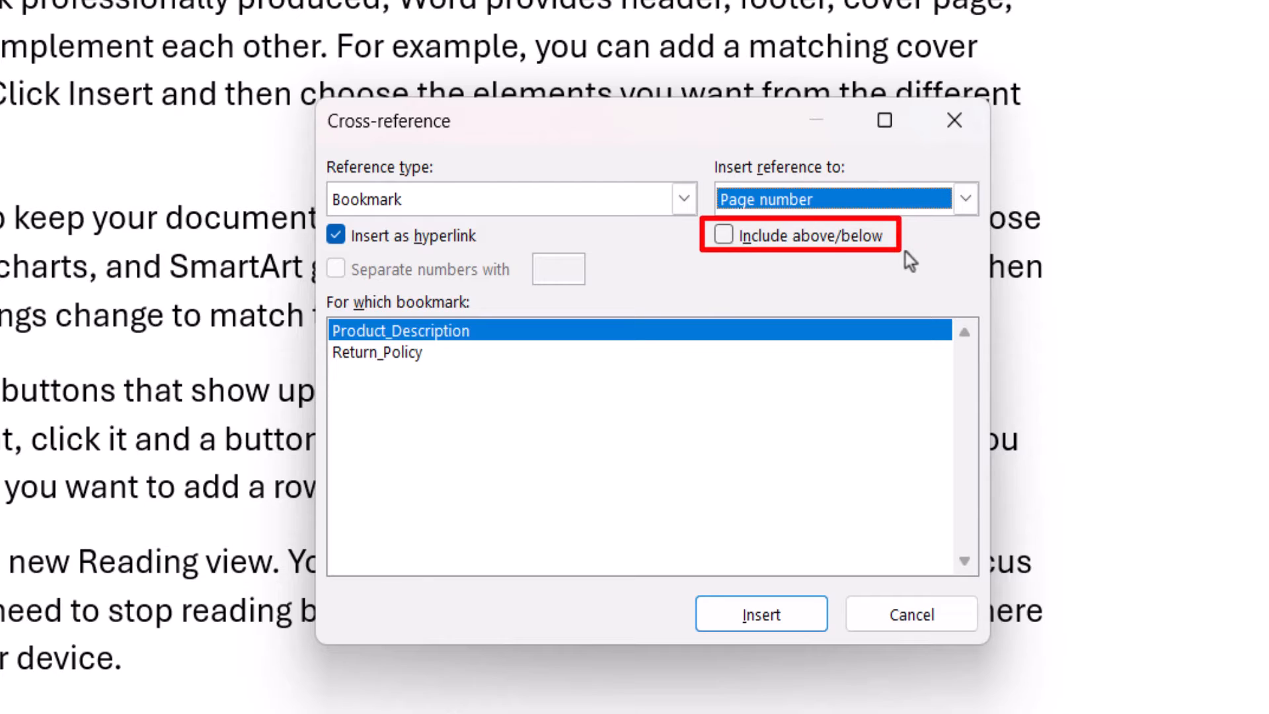
{"action": "mouse_move", "coordinate": [763, 269]}
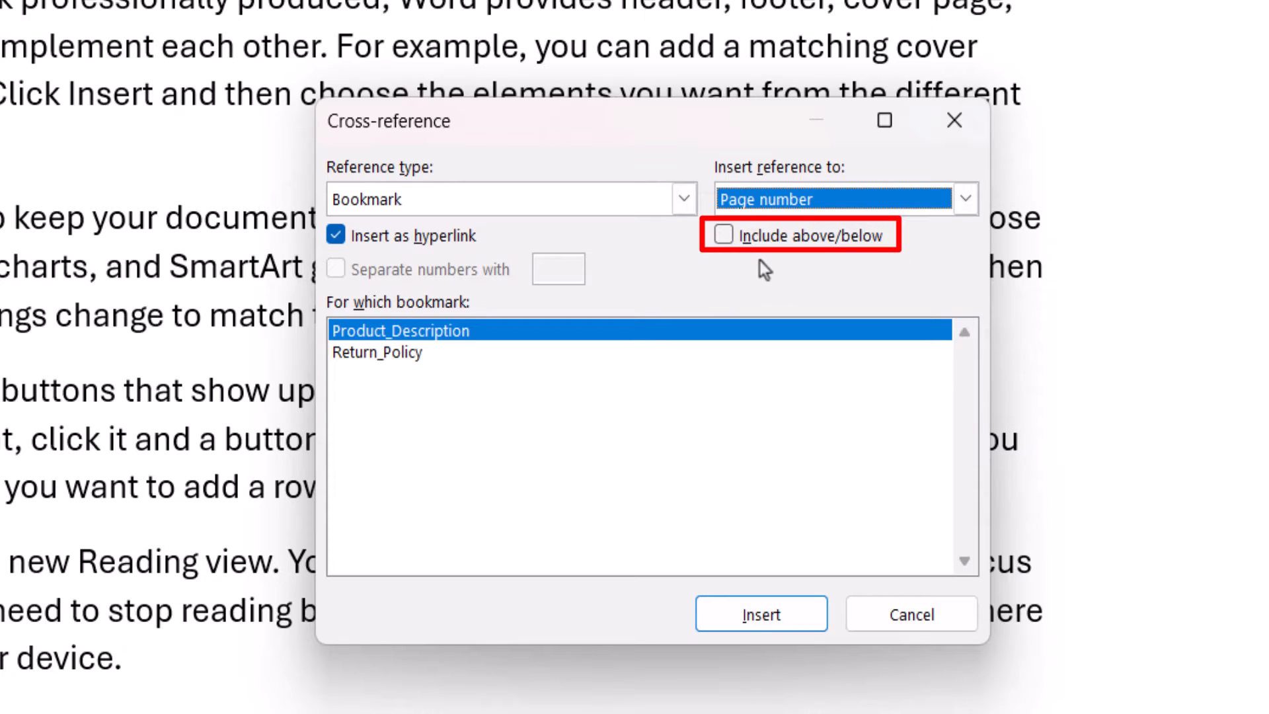
{"action": "mouse_move", "coordinate": [717, 266]}
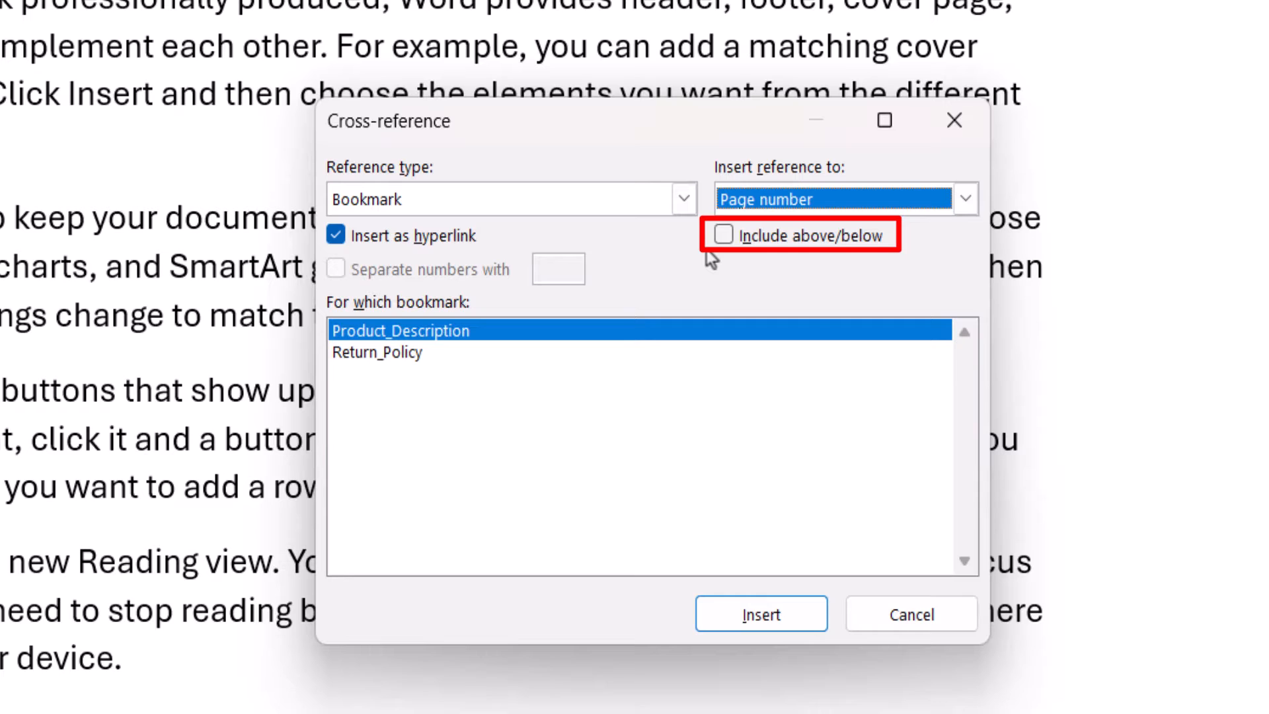
{"action": "left_click", "coordinate": [720, 235]}
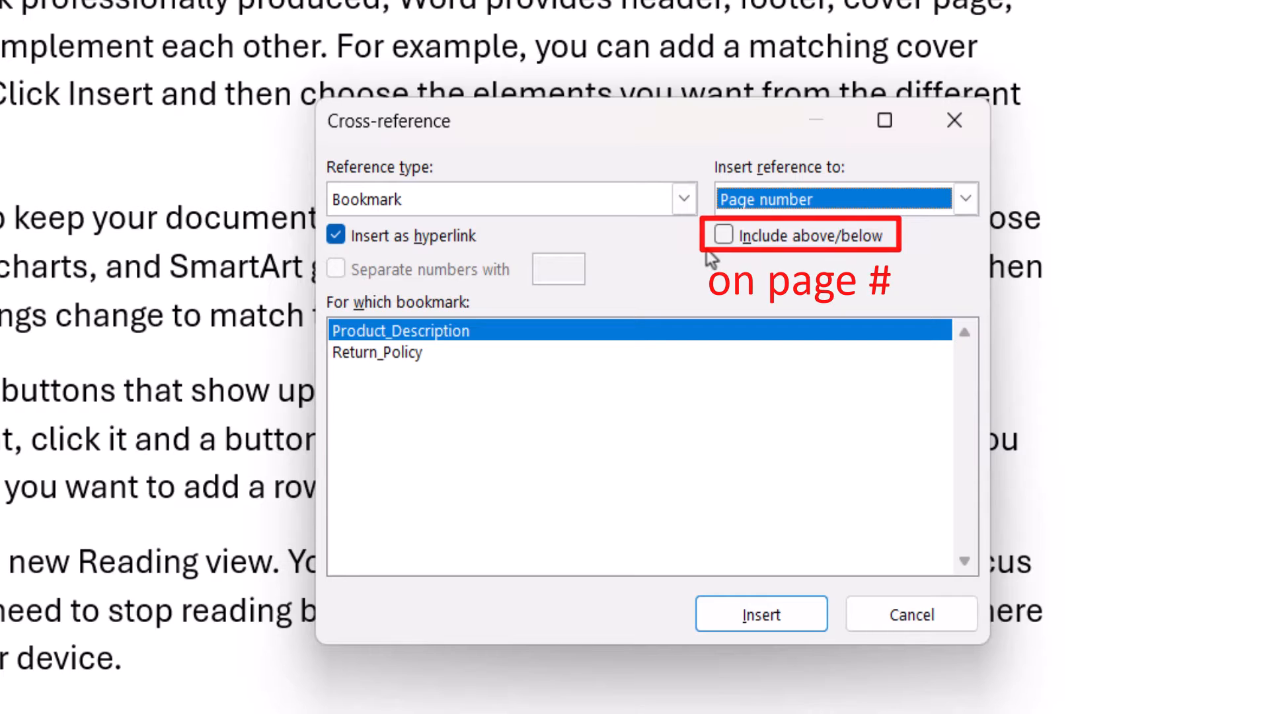
{"action": "left_click", "coordinate": [724, 235]}
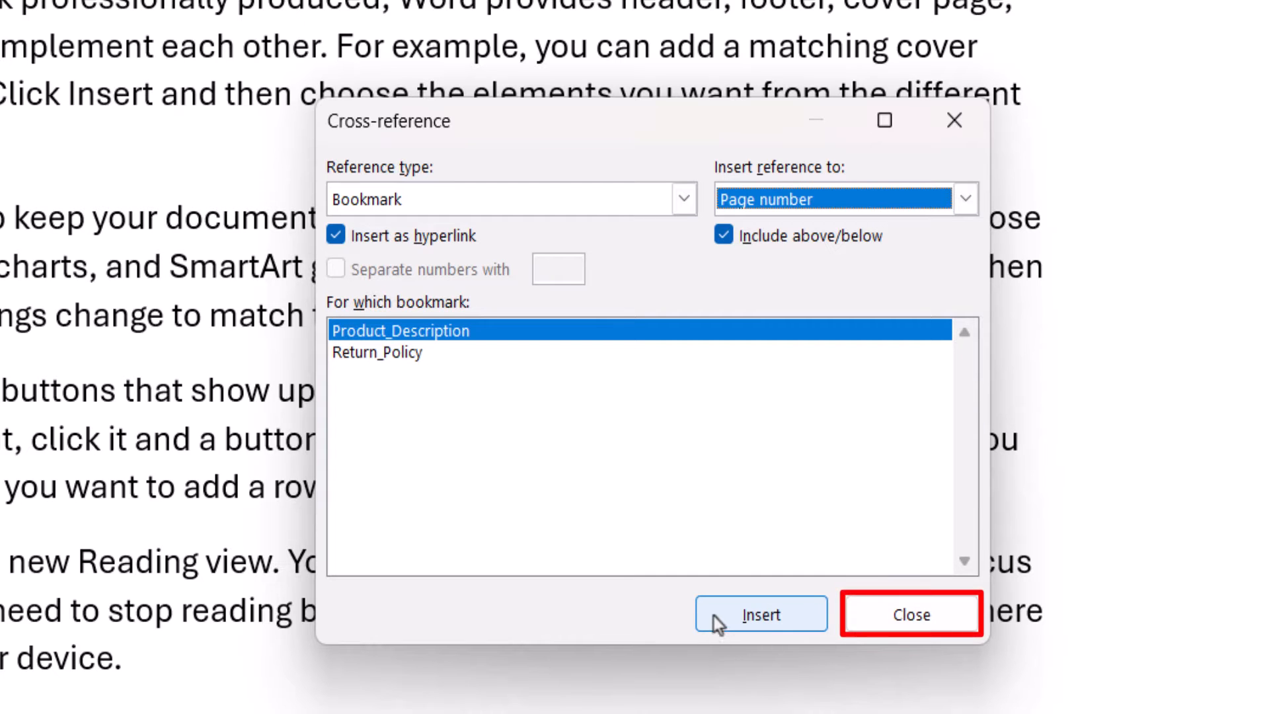
{"action": "left_click", "coordinate": [910, 613]}
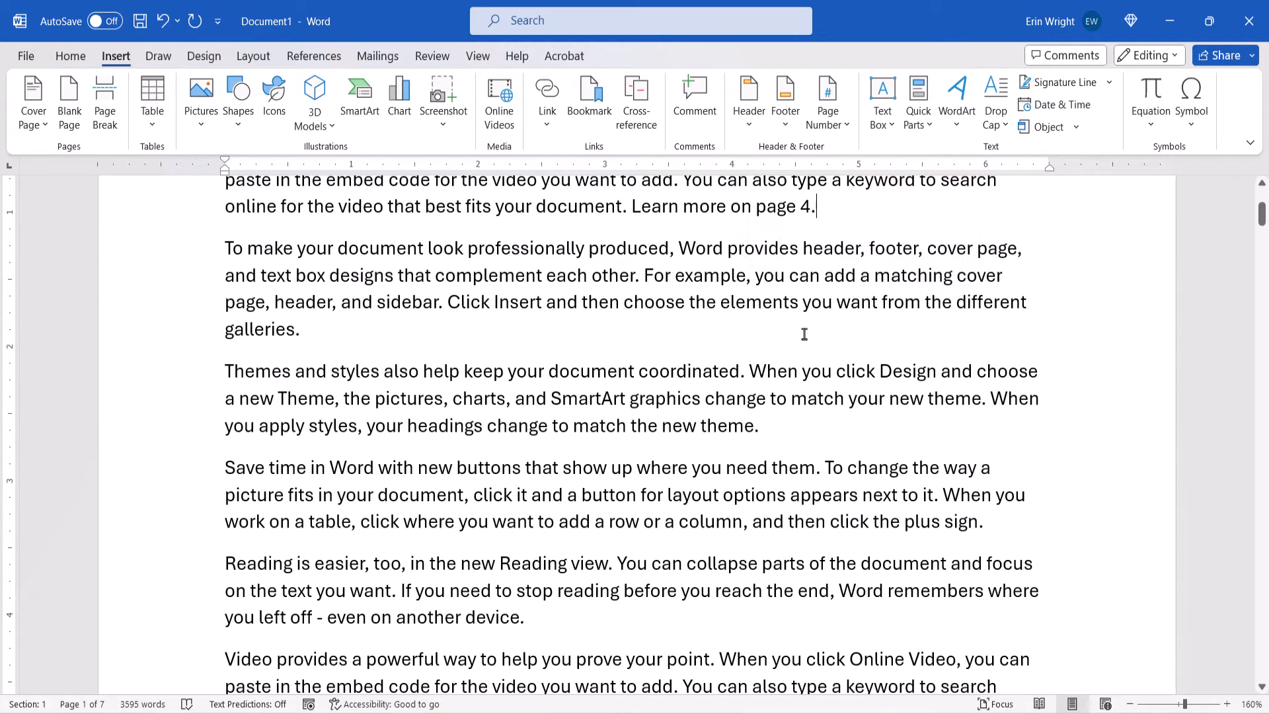
{"action": "mouse_move", "coordinate": [761, 238]}
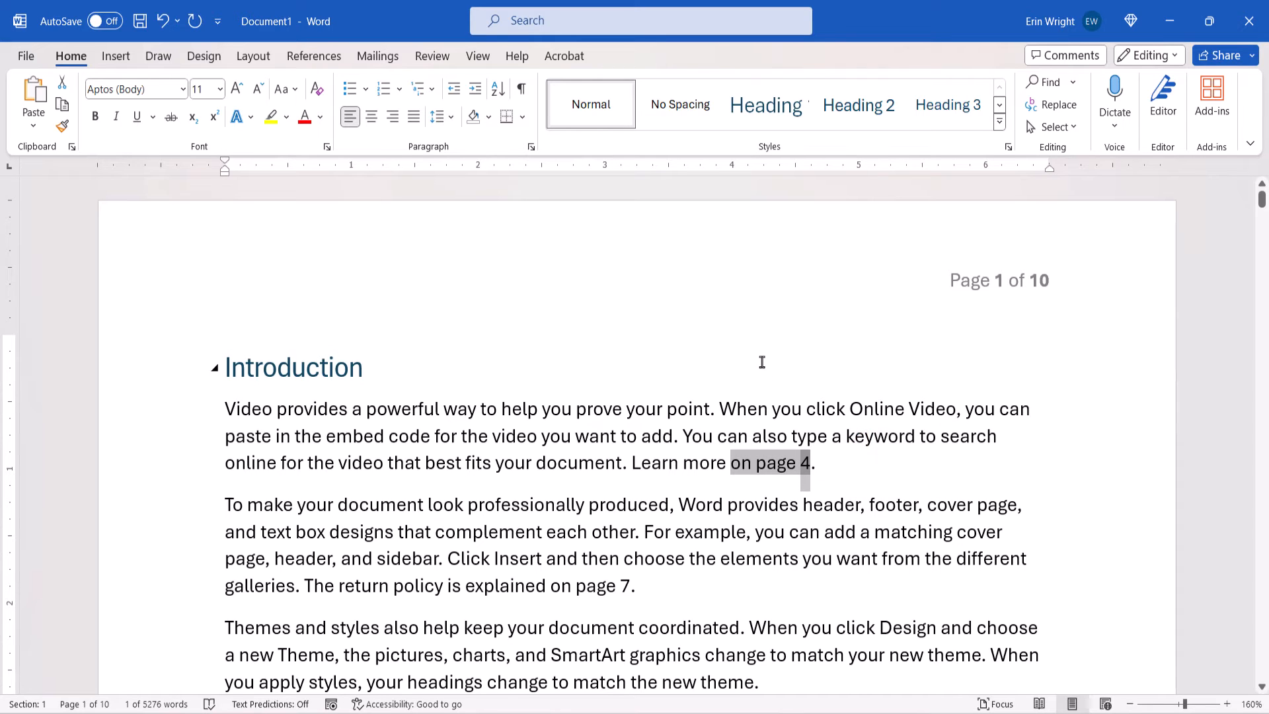
Select the whole document using Home > Select > Select All.
{"action": "left_click", "coordinate": [72, 56]}
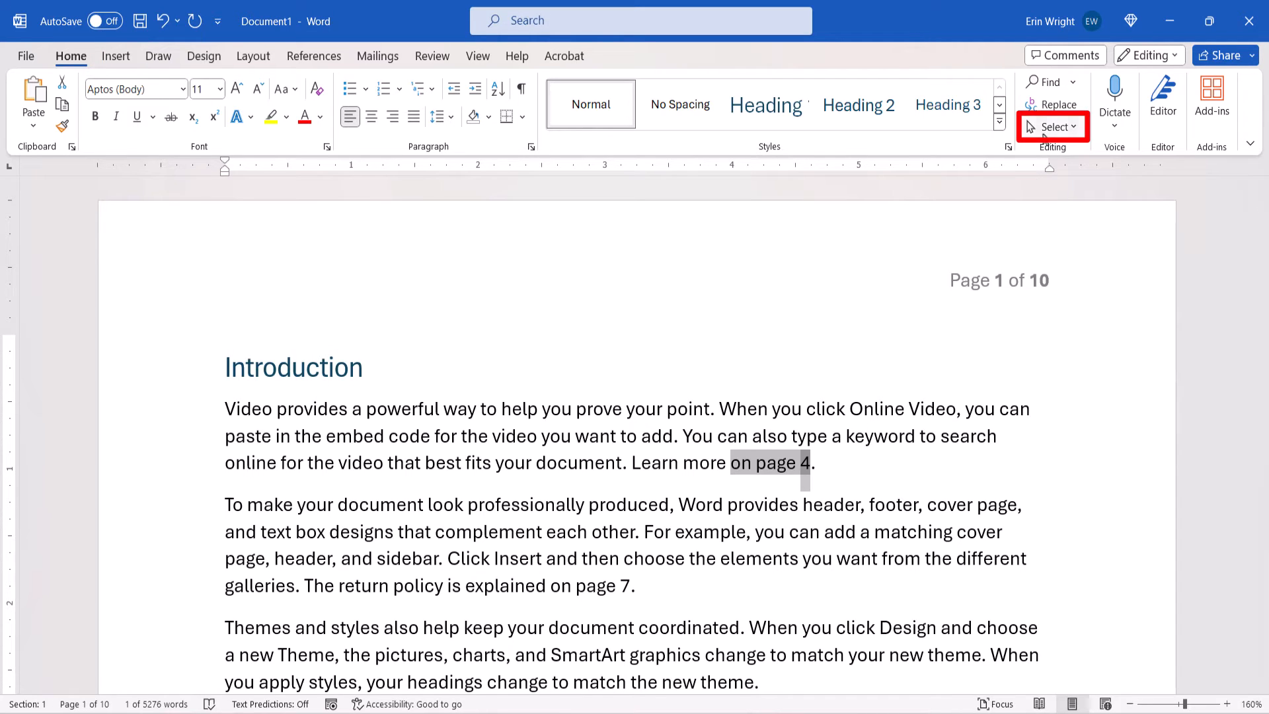
{"action": "left_click", "coordinate": [1052, 126]}
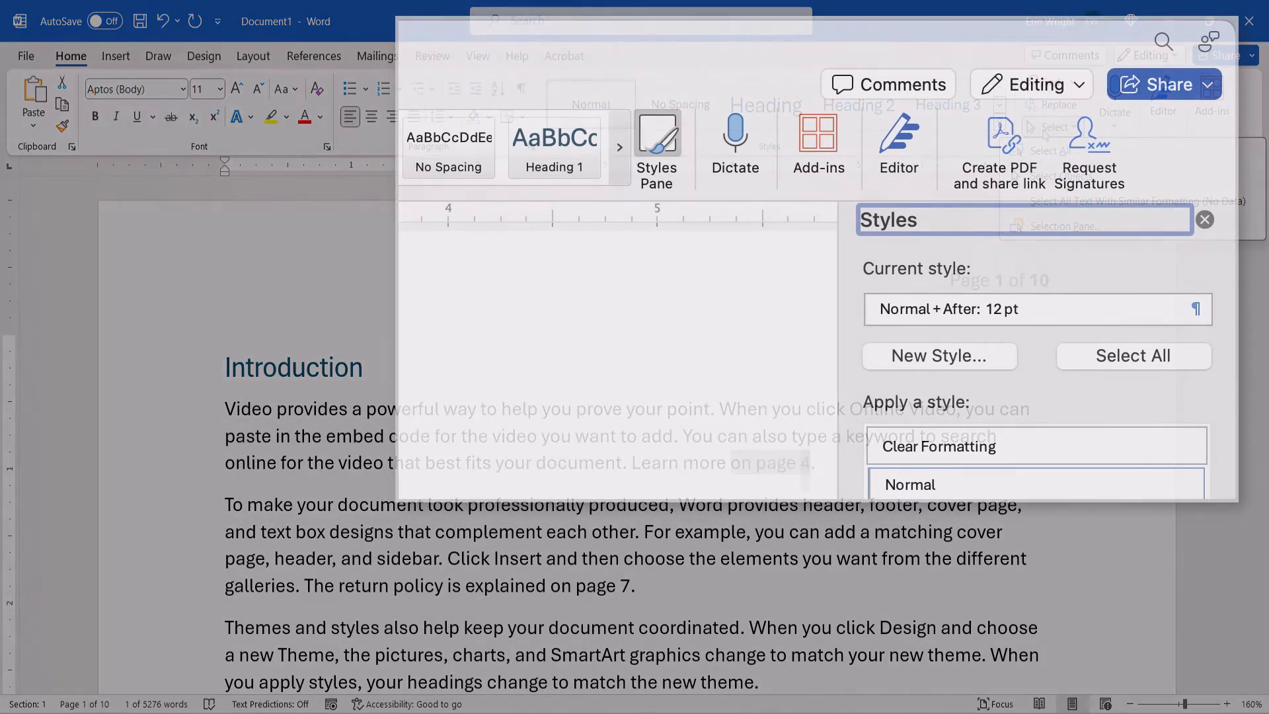
{"action": "left_click", "coordinate": [656, 148]}
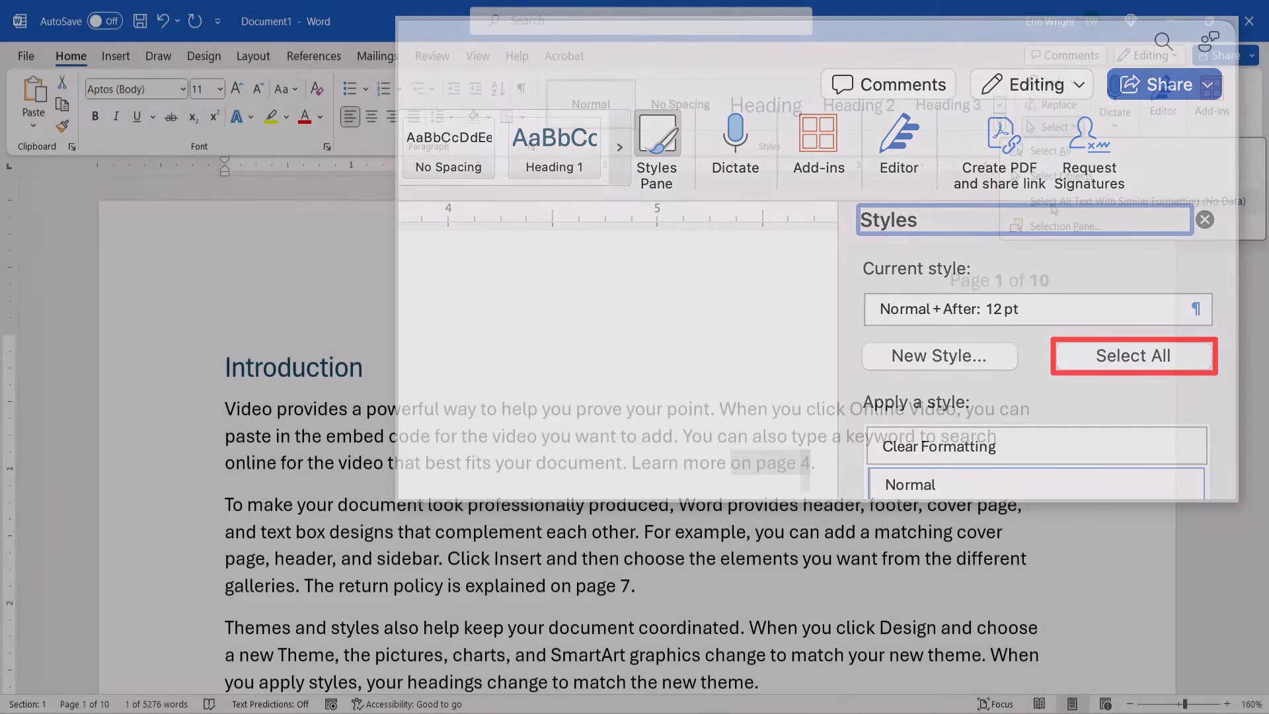
{"action": "left_click", "coordinate": [1132, 356]}
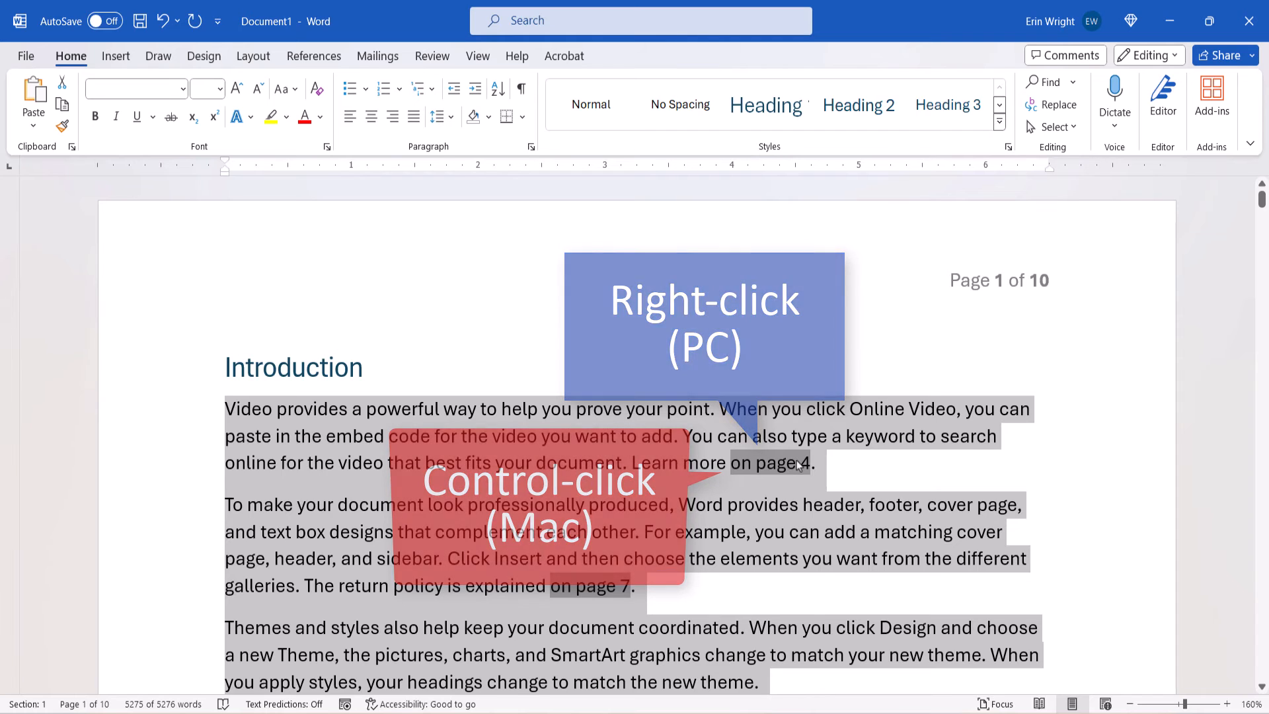
Update all fields so the references read 'on page 7' and 'on page 10'.
{"action": "right_click", "coordinate": [797, 464]}
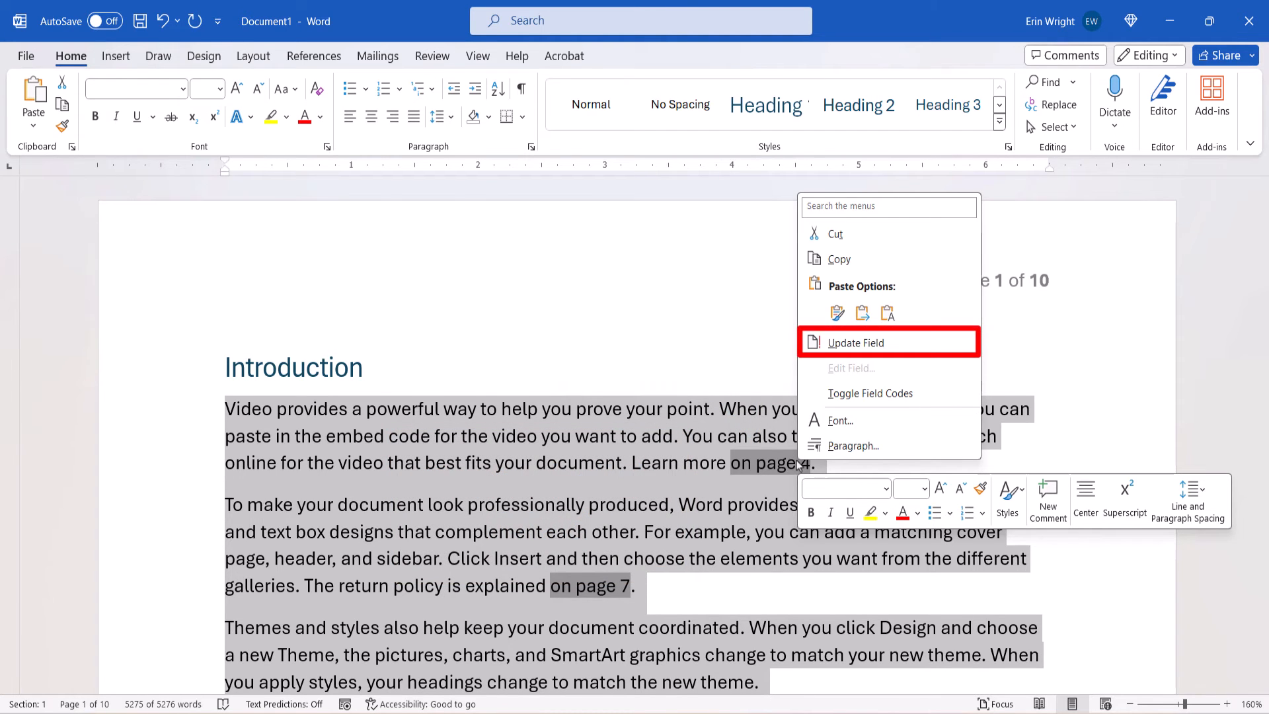
{"action": "left_click", "coordinate": [854, 341]}
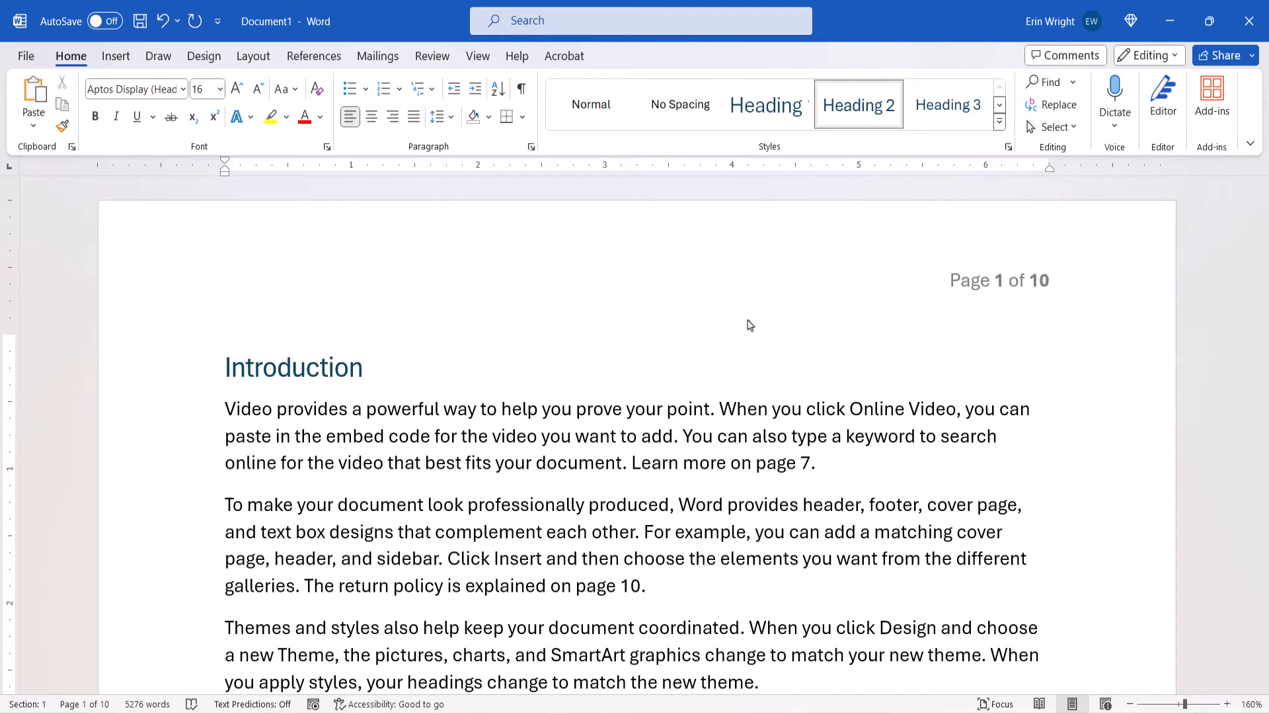
{"action": "left_click", "coordinate": [363, 367]}
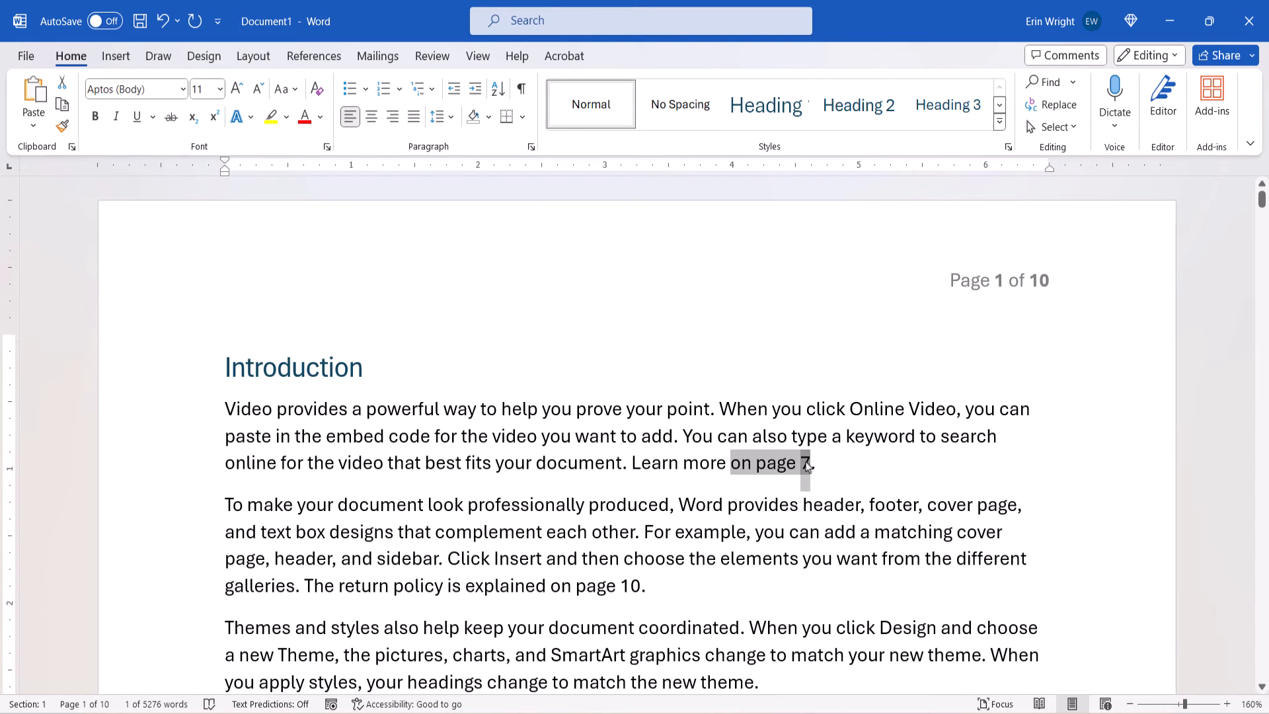
{"action": "right_click", "coordinate": [785, 462]}
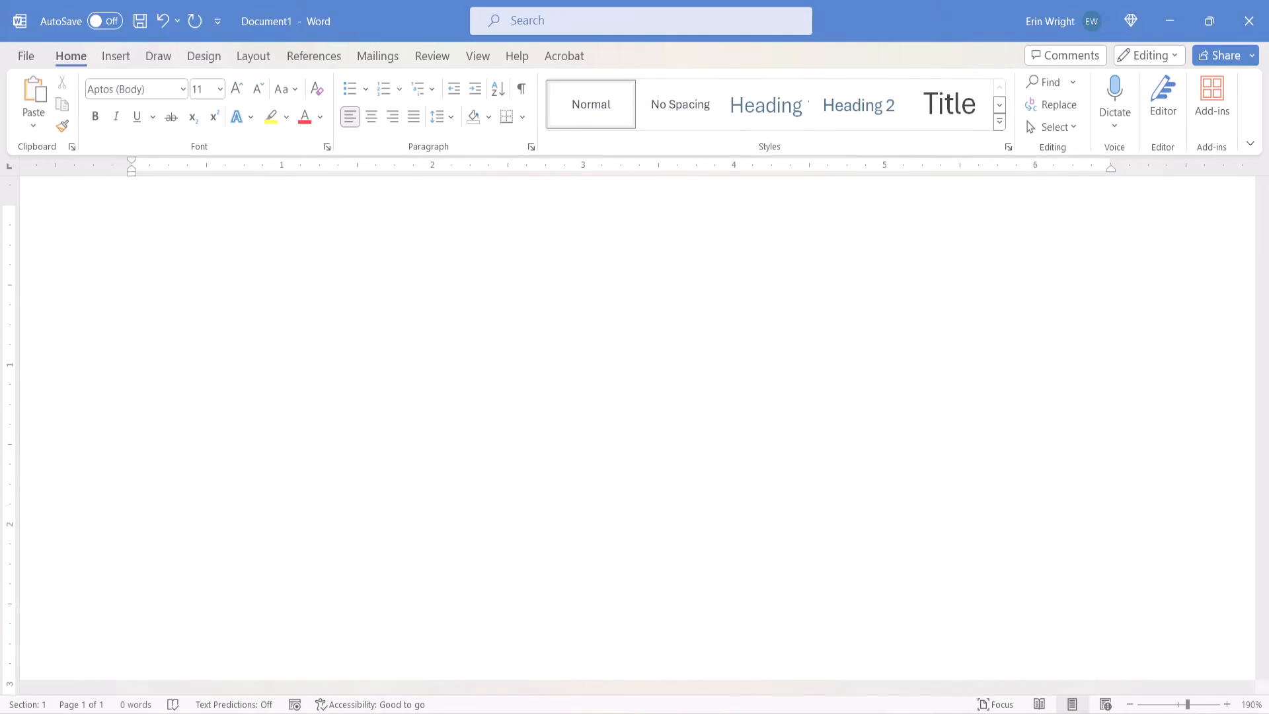
{"action": "type", "text": "erinwrightwriting.com"}
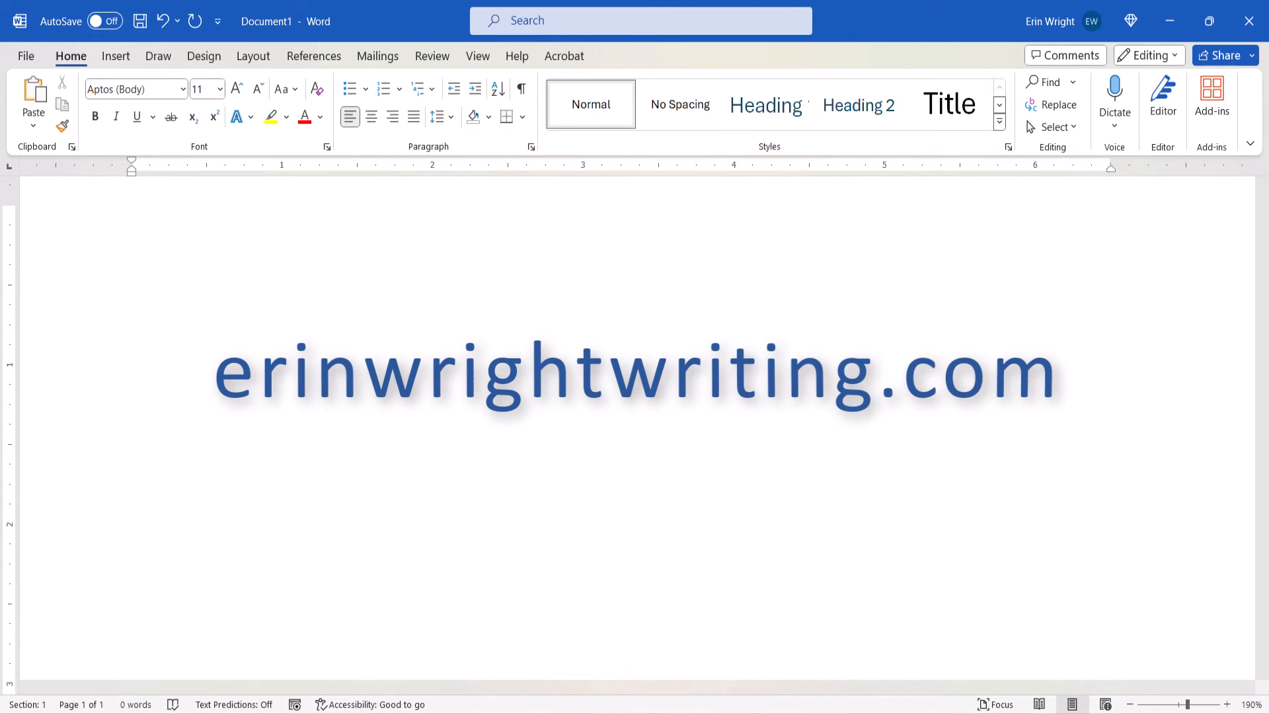